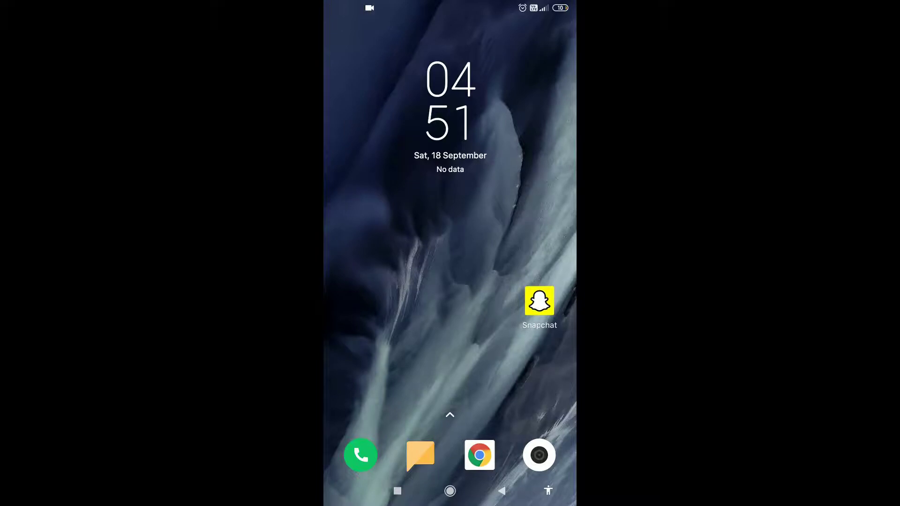
# Launch Snapchat to its camera screen, then close it back to the home screen
pyautogui.click(538, 301)
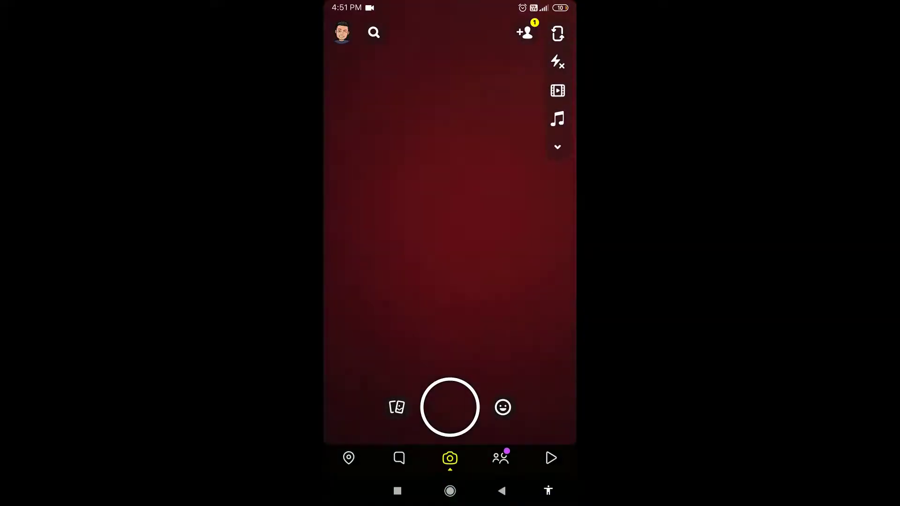
pyautogui.click(450, 407)
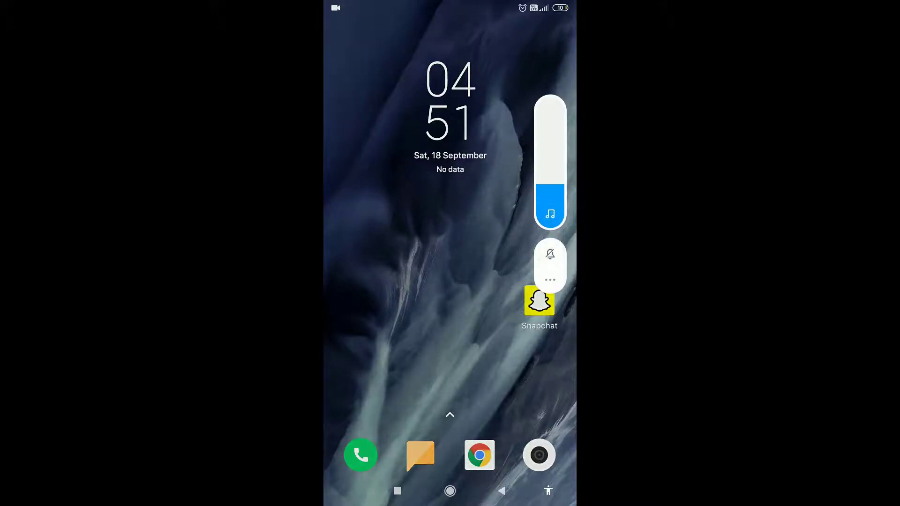
# Expand the volume slider's sound controls and switch on Do Not Disturb
pyautogui.click(549, 281)
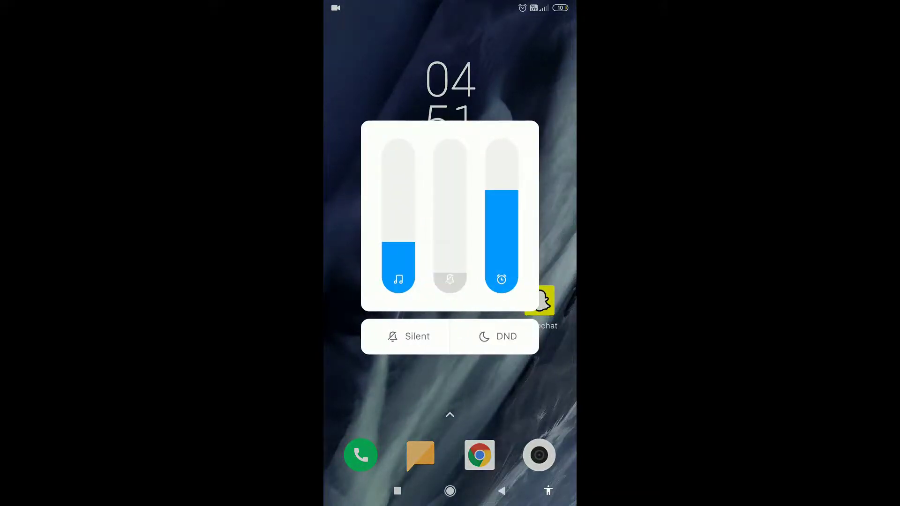
pyautogui.click(496, 337)
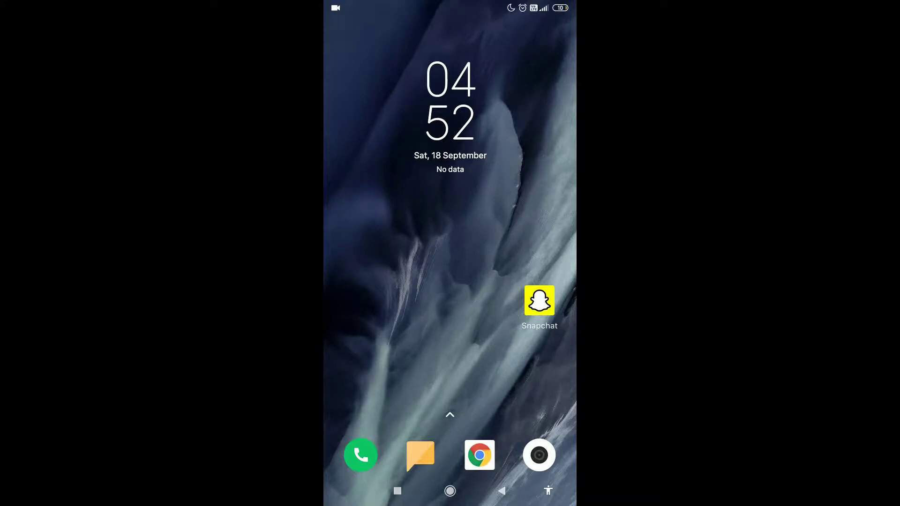
# Relaunch Snapchat's camera with Do Not Disturb active, then return home
pyautogui.click(538, 300)
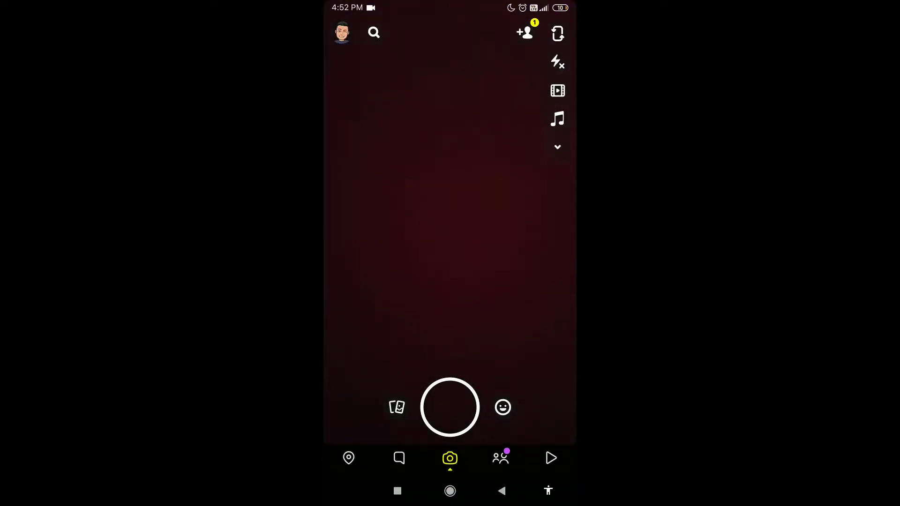
pyautogui.click(449, 490)
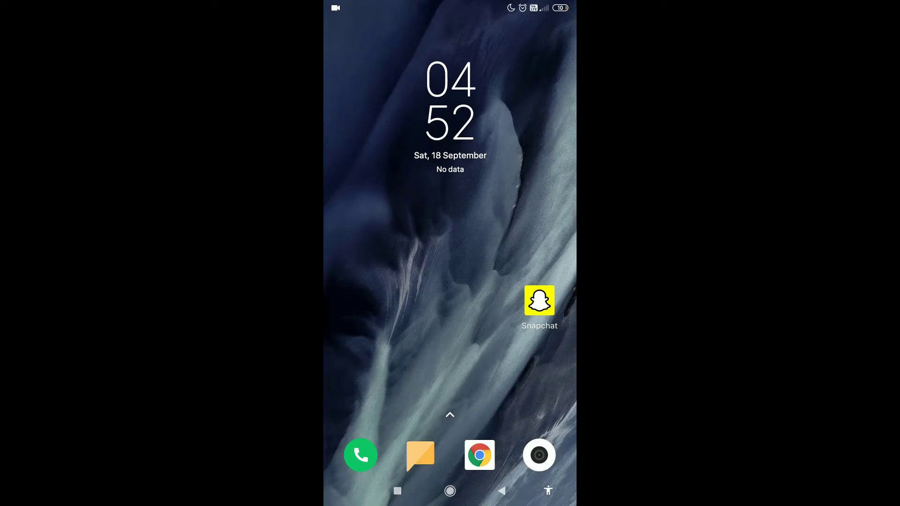